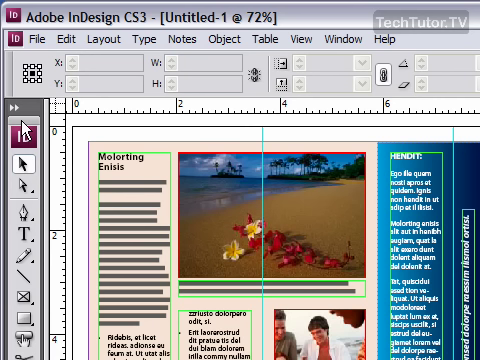
mouse_move(22, 124)
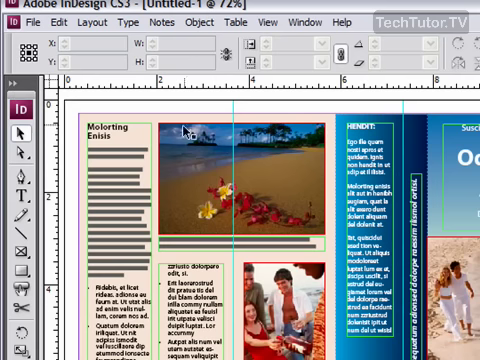
- Open the Window menu to show the panel list, where Tools appears
left_click(271, 21)
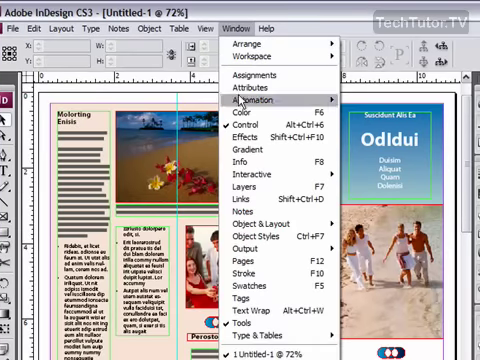